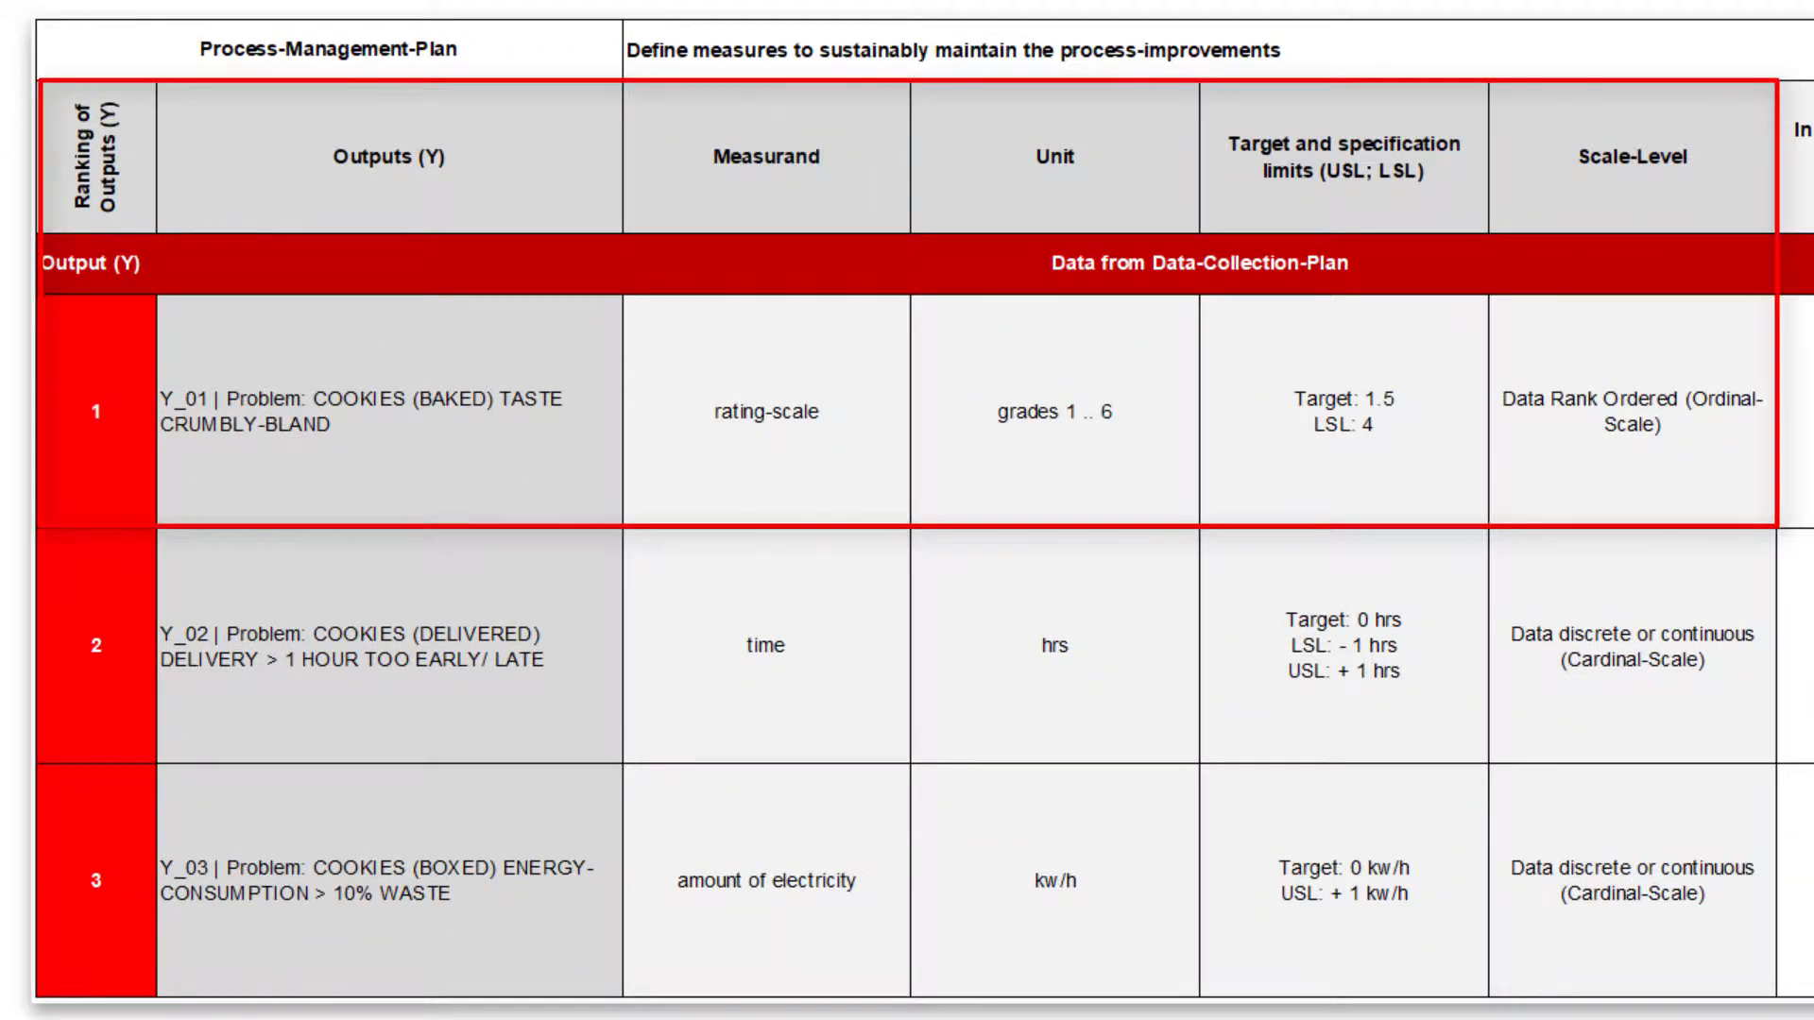
Step: Set the first output's update interval to weekly from the interval dropdown
{"action": "scroll", "scroll_direction": "right", "scroll_amount": 3}
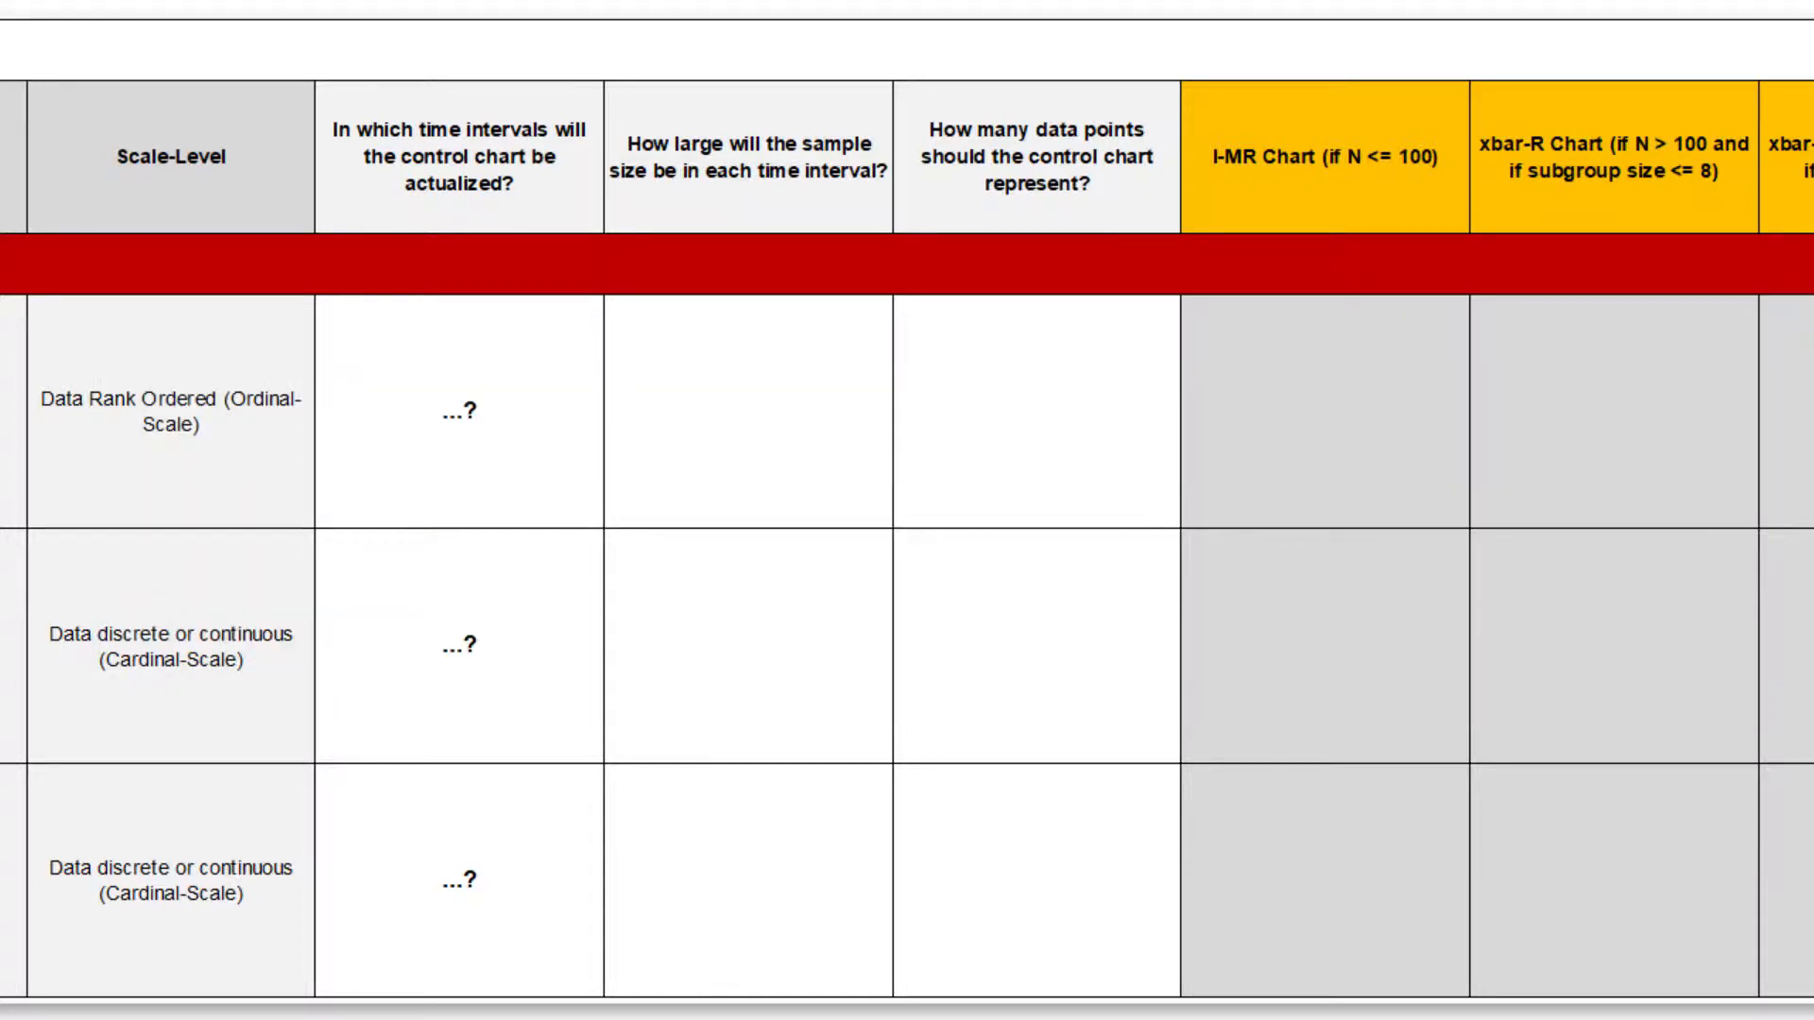
{"action": "left_click", "coordinate": [621, 514]}
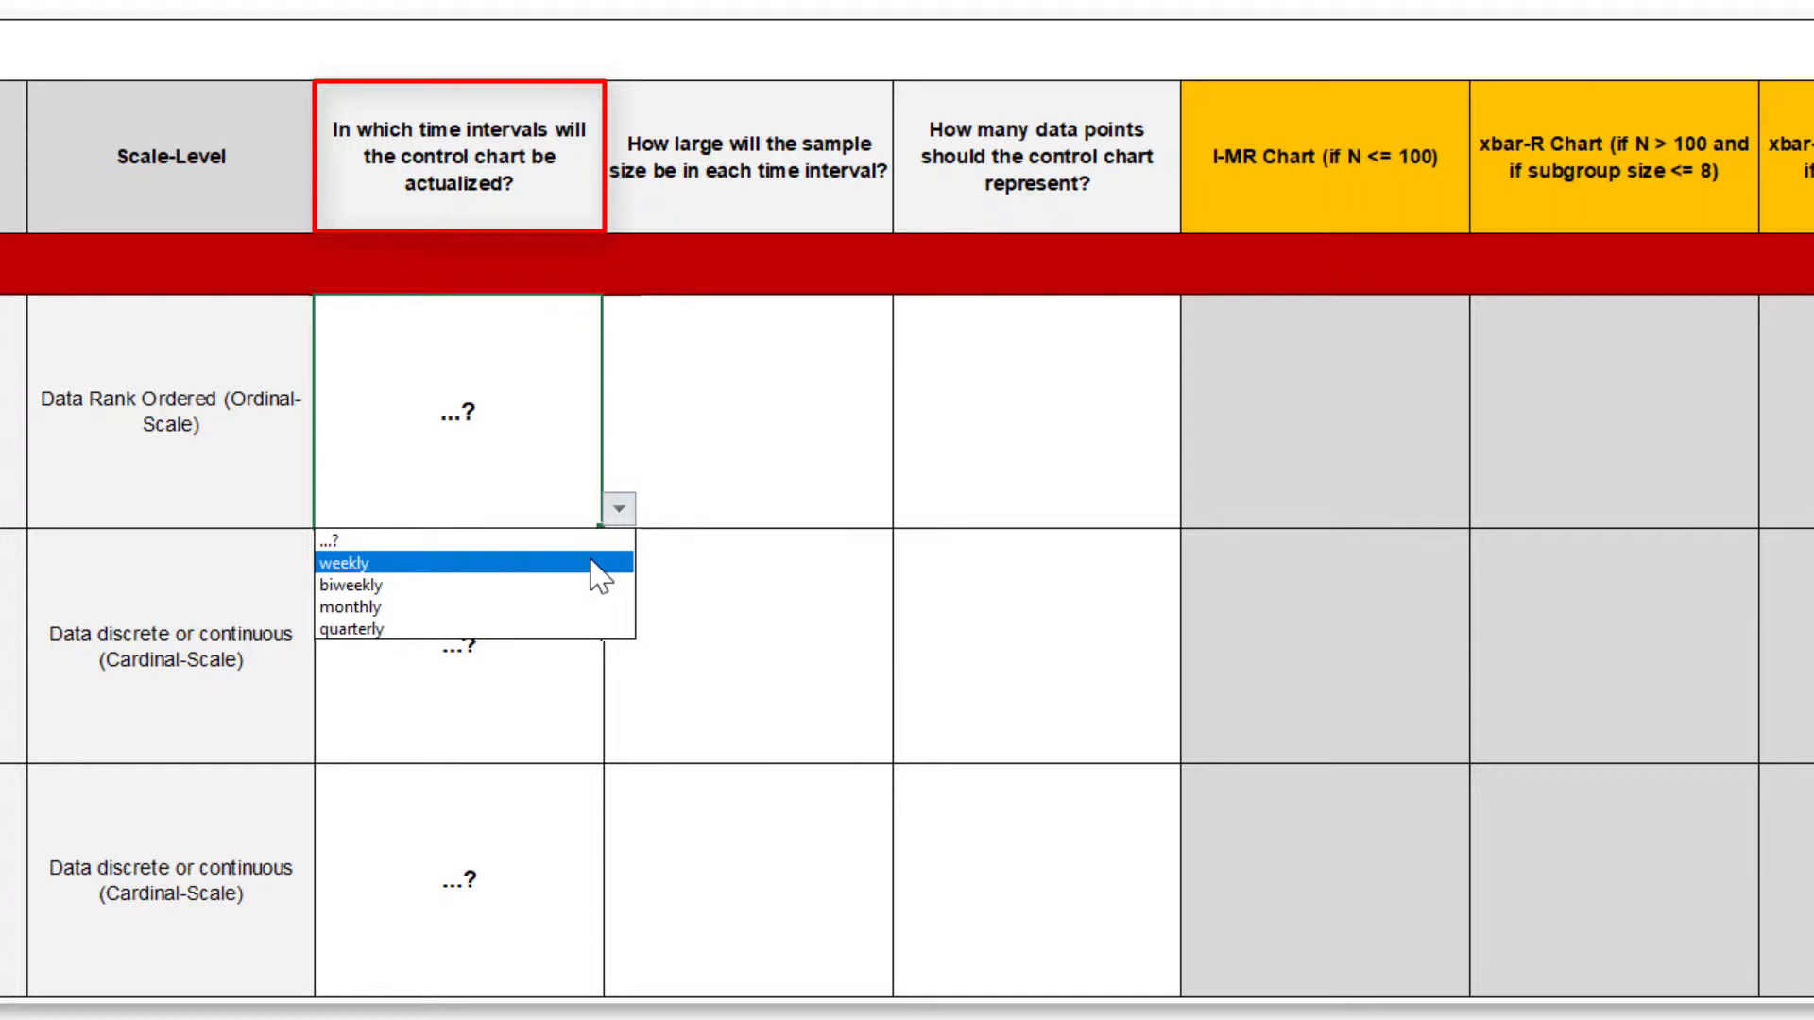
{"action": "left_click", "coordinate": [374, 563]}
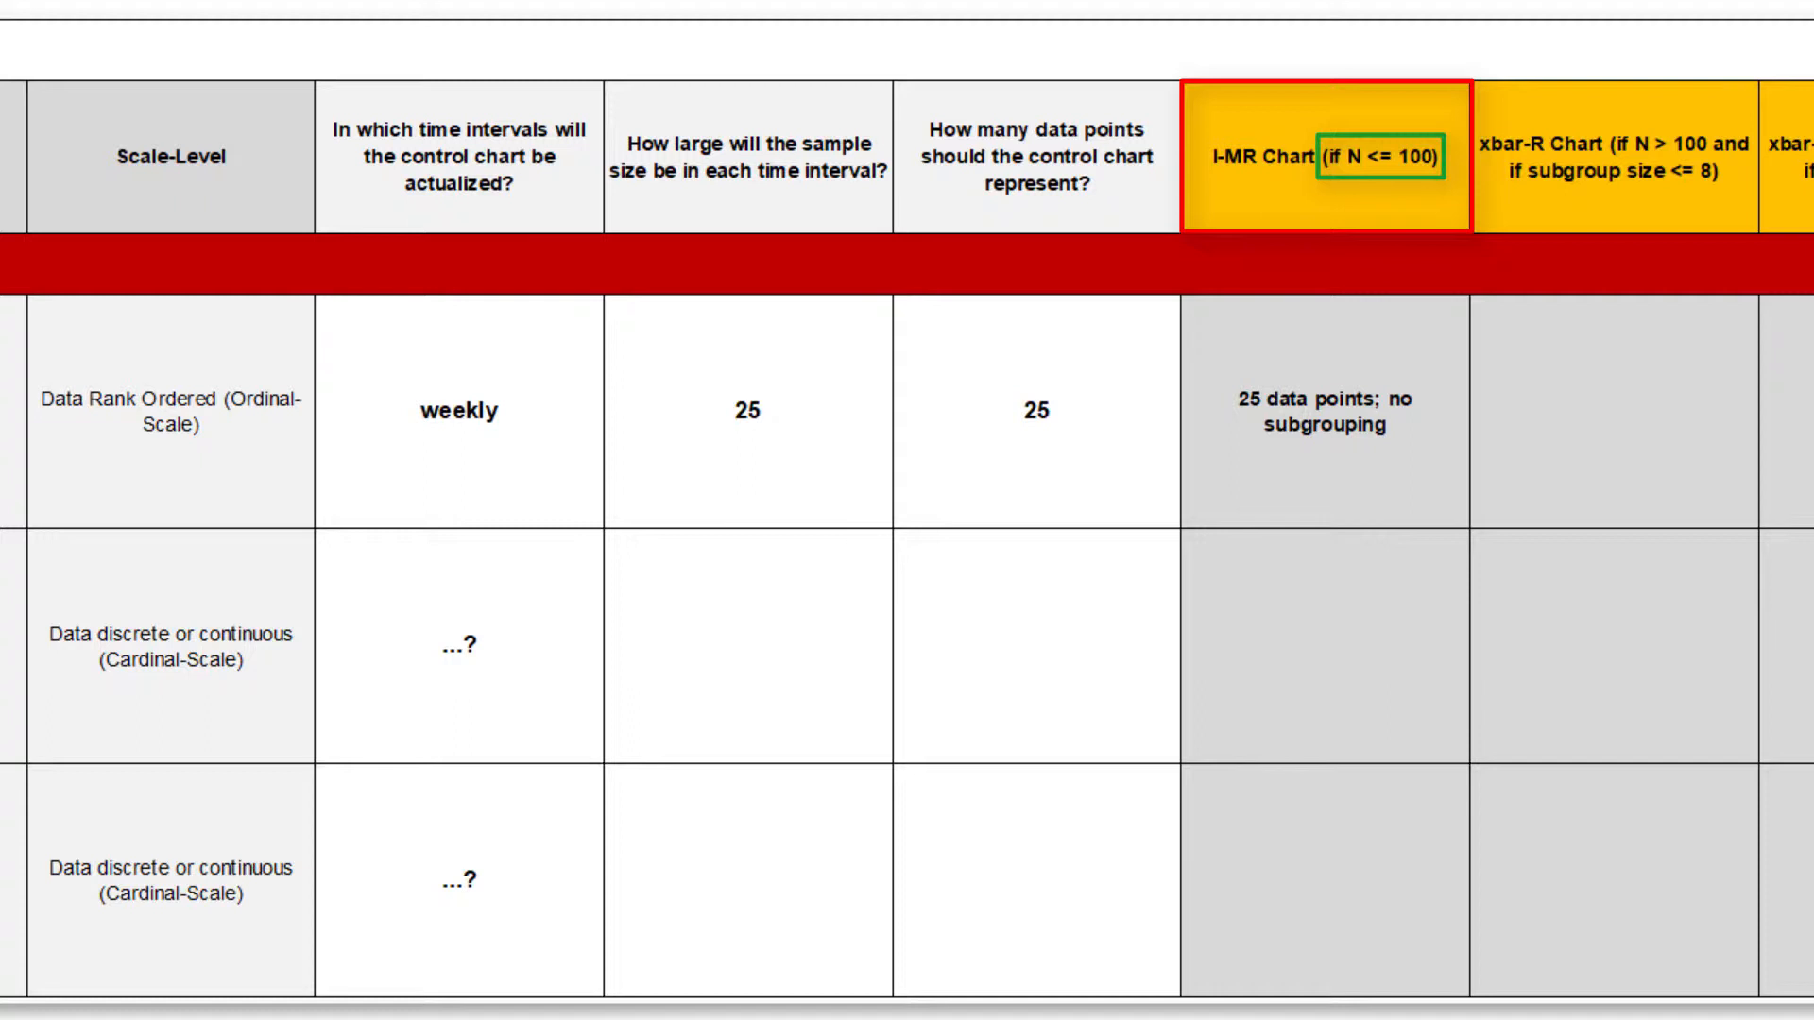
{"action": "scroll", "scroll_direction": "right", "scroll_amount": 3}
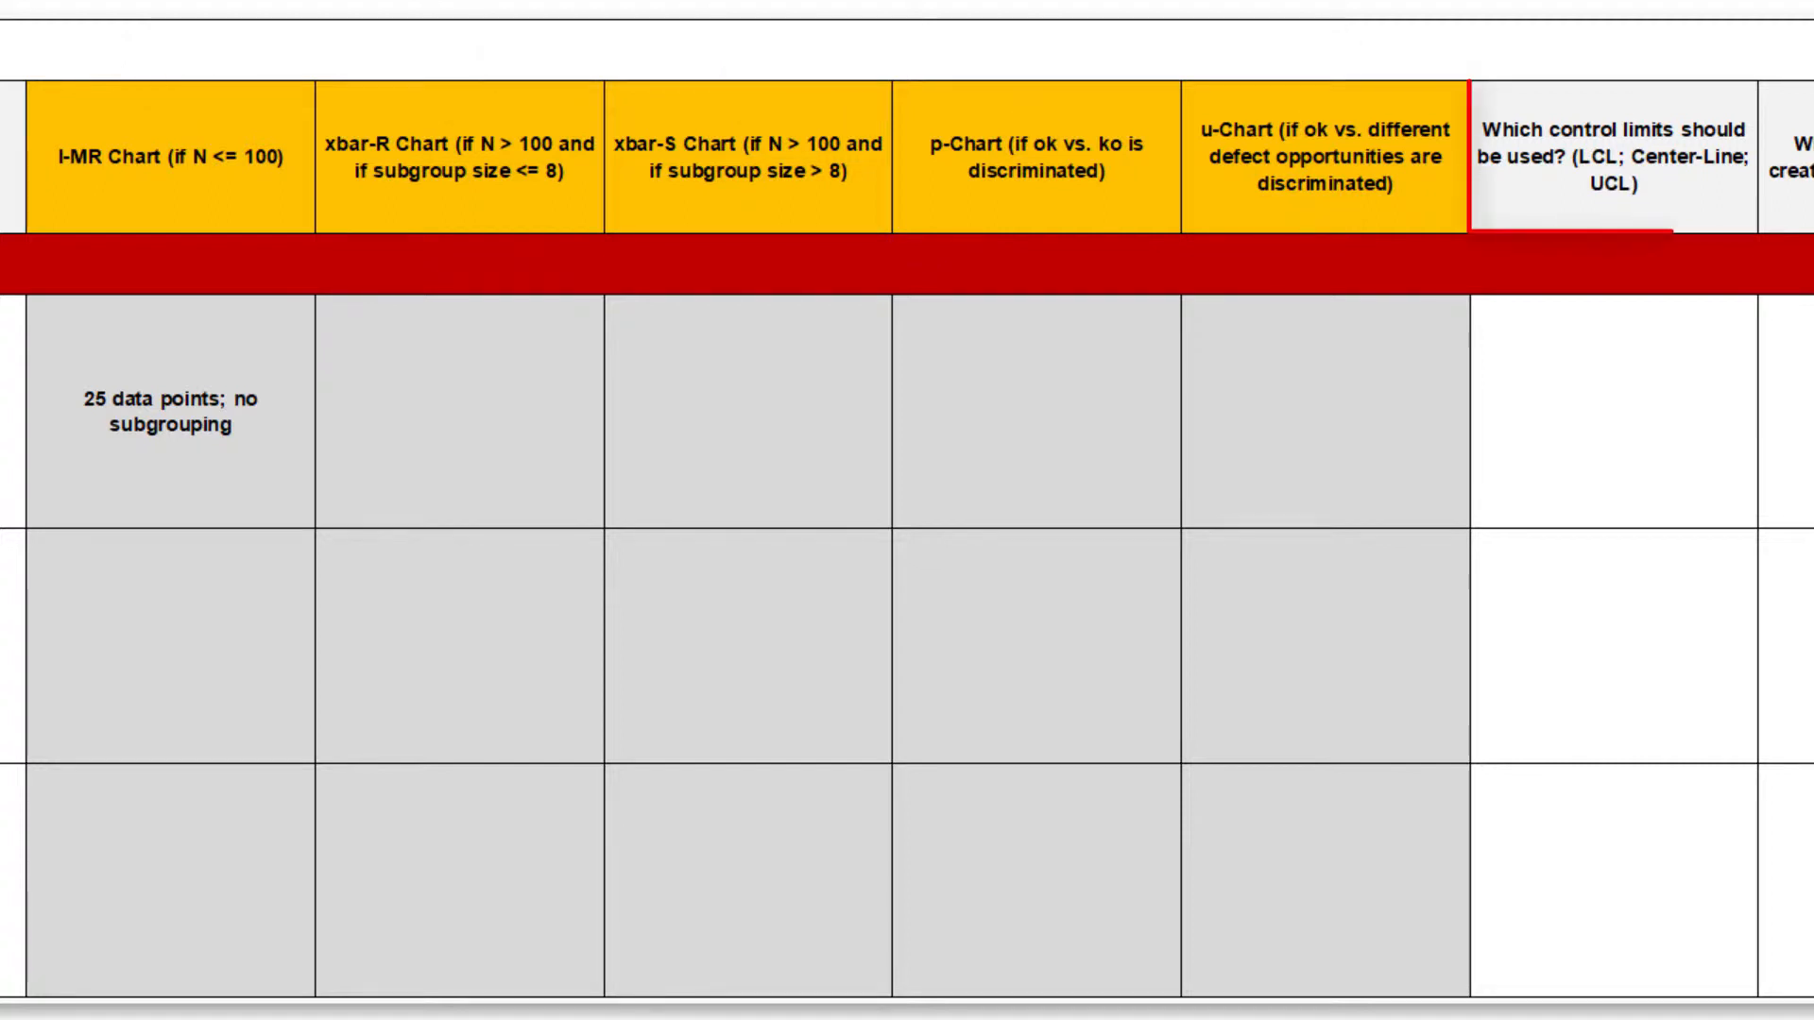
{"action": "left_click", "coordinate": [1625, 159]}
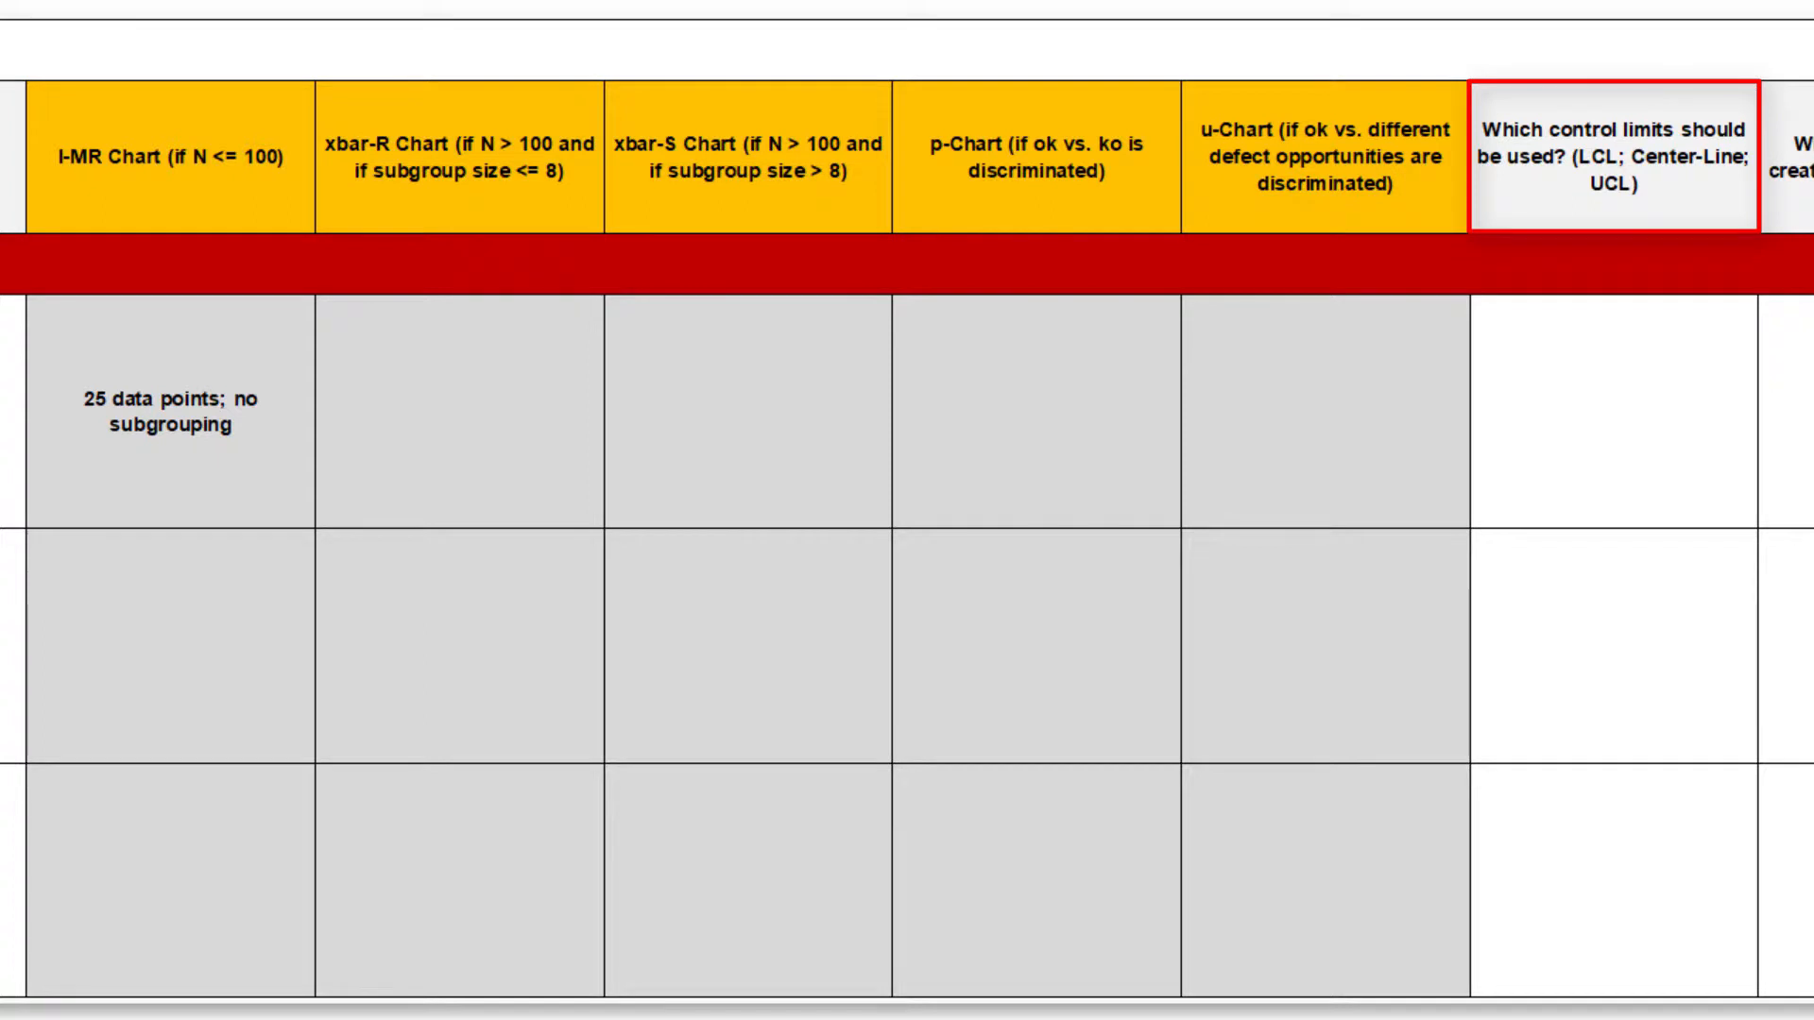
{"action": "scroll", "scroll_direction": "right", "scroll_amount": 3}
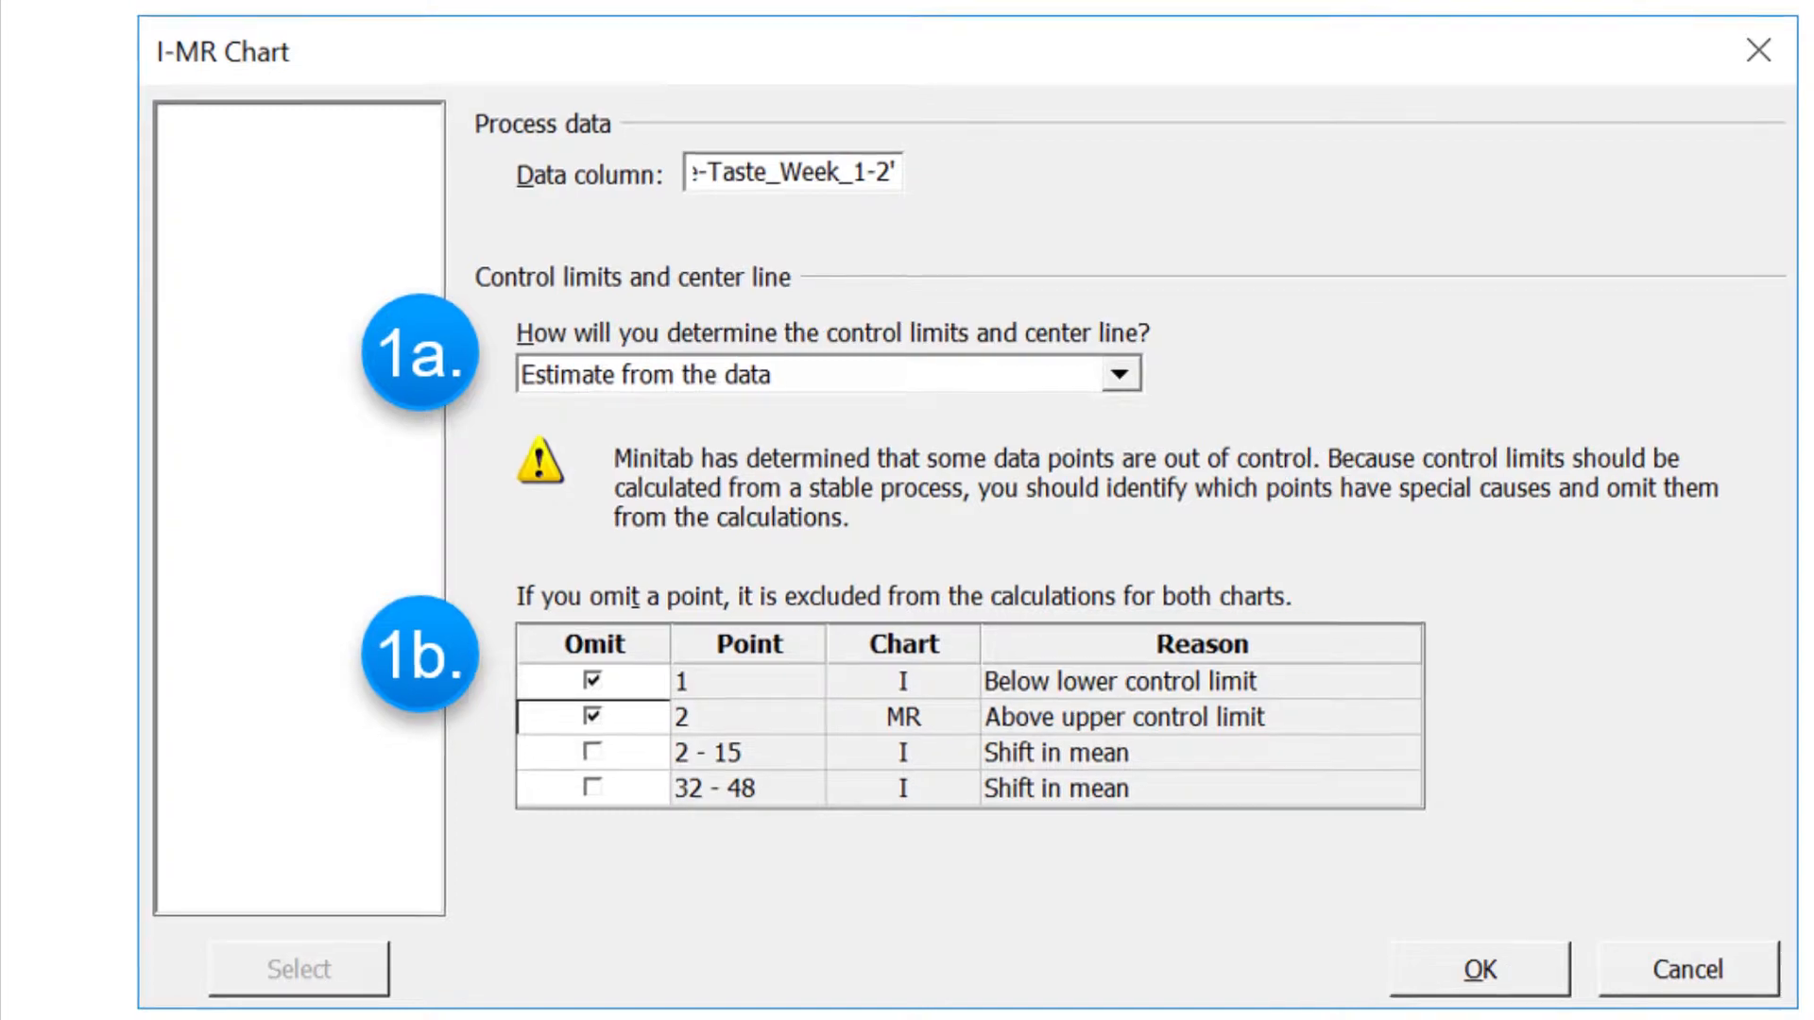
Step: Omit the second out-of-control point from the I-MR control-limit estimation
{"action": "left_click", "coordinate": [1475, 967]}
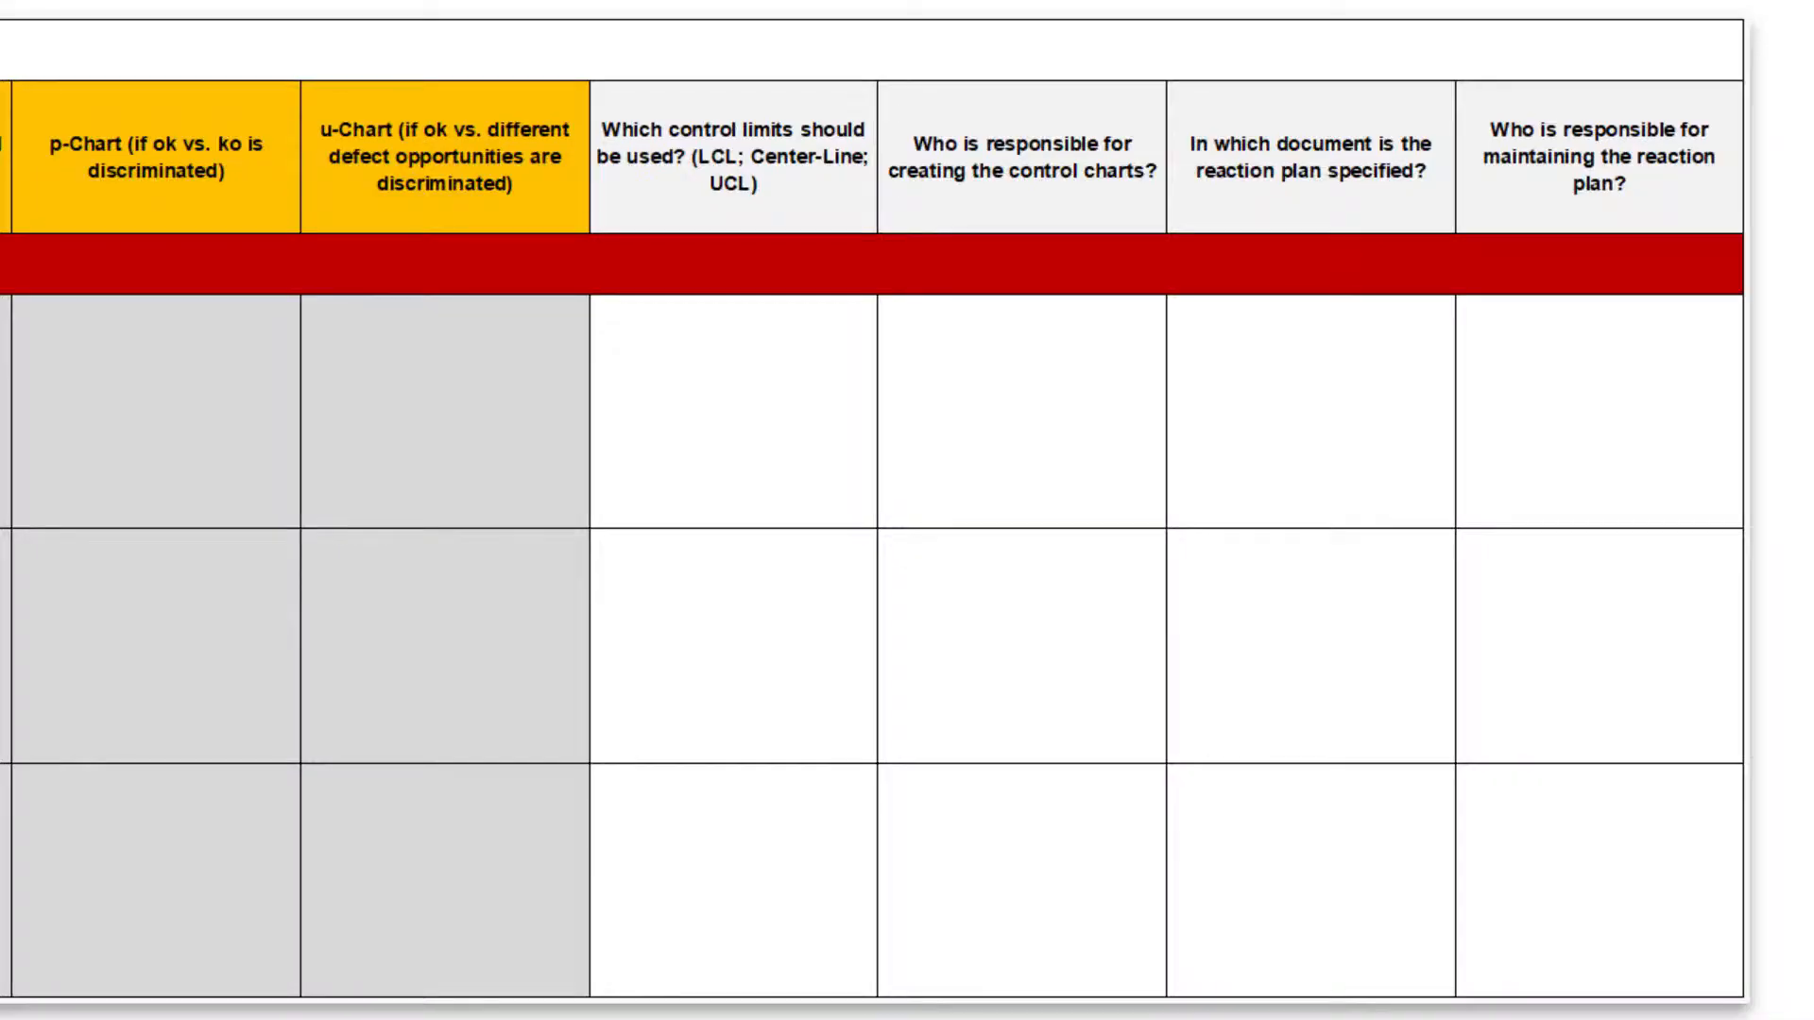
Step: Enter 'I-Chart:' limits, Mrs X as chart responsible and Reaction-Plan.xlsx for the first output
{"action": "left_click", "coordinate": [735, 151]}
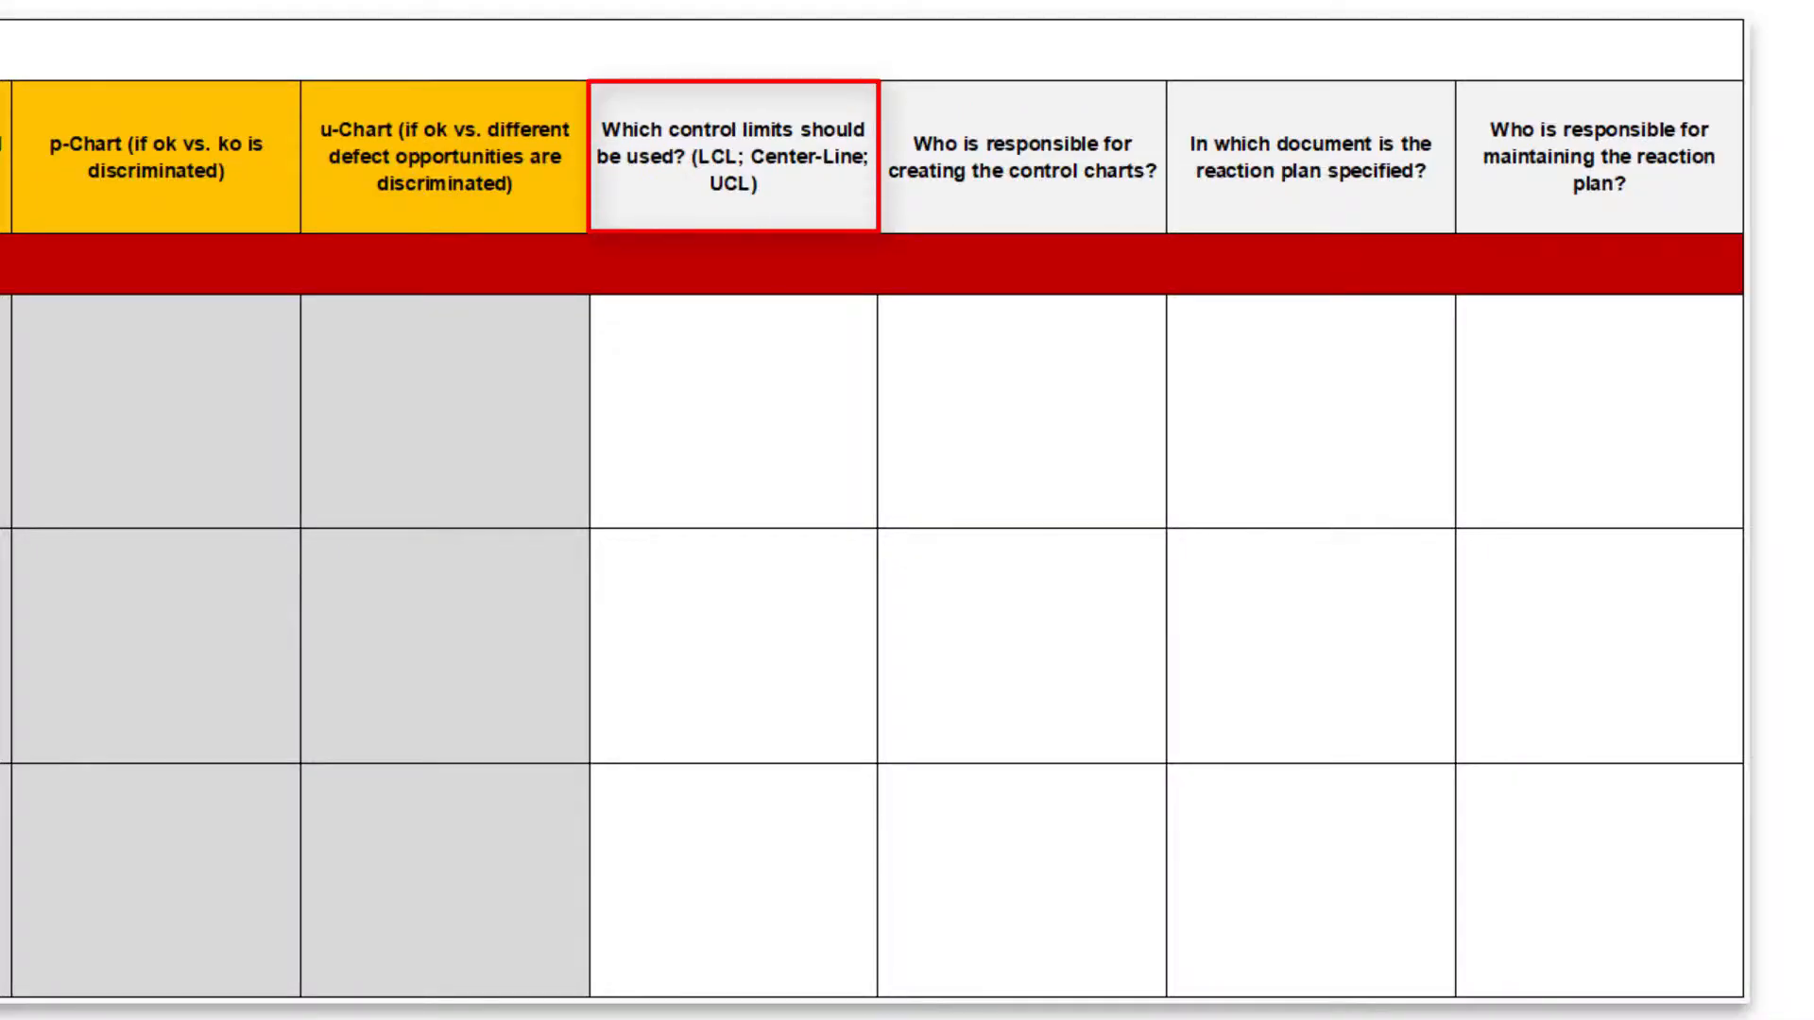
{"action": "type", "text": "I-Chart:"}
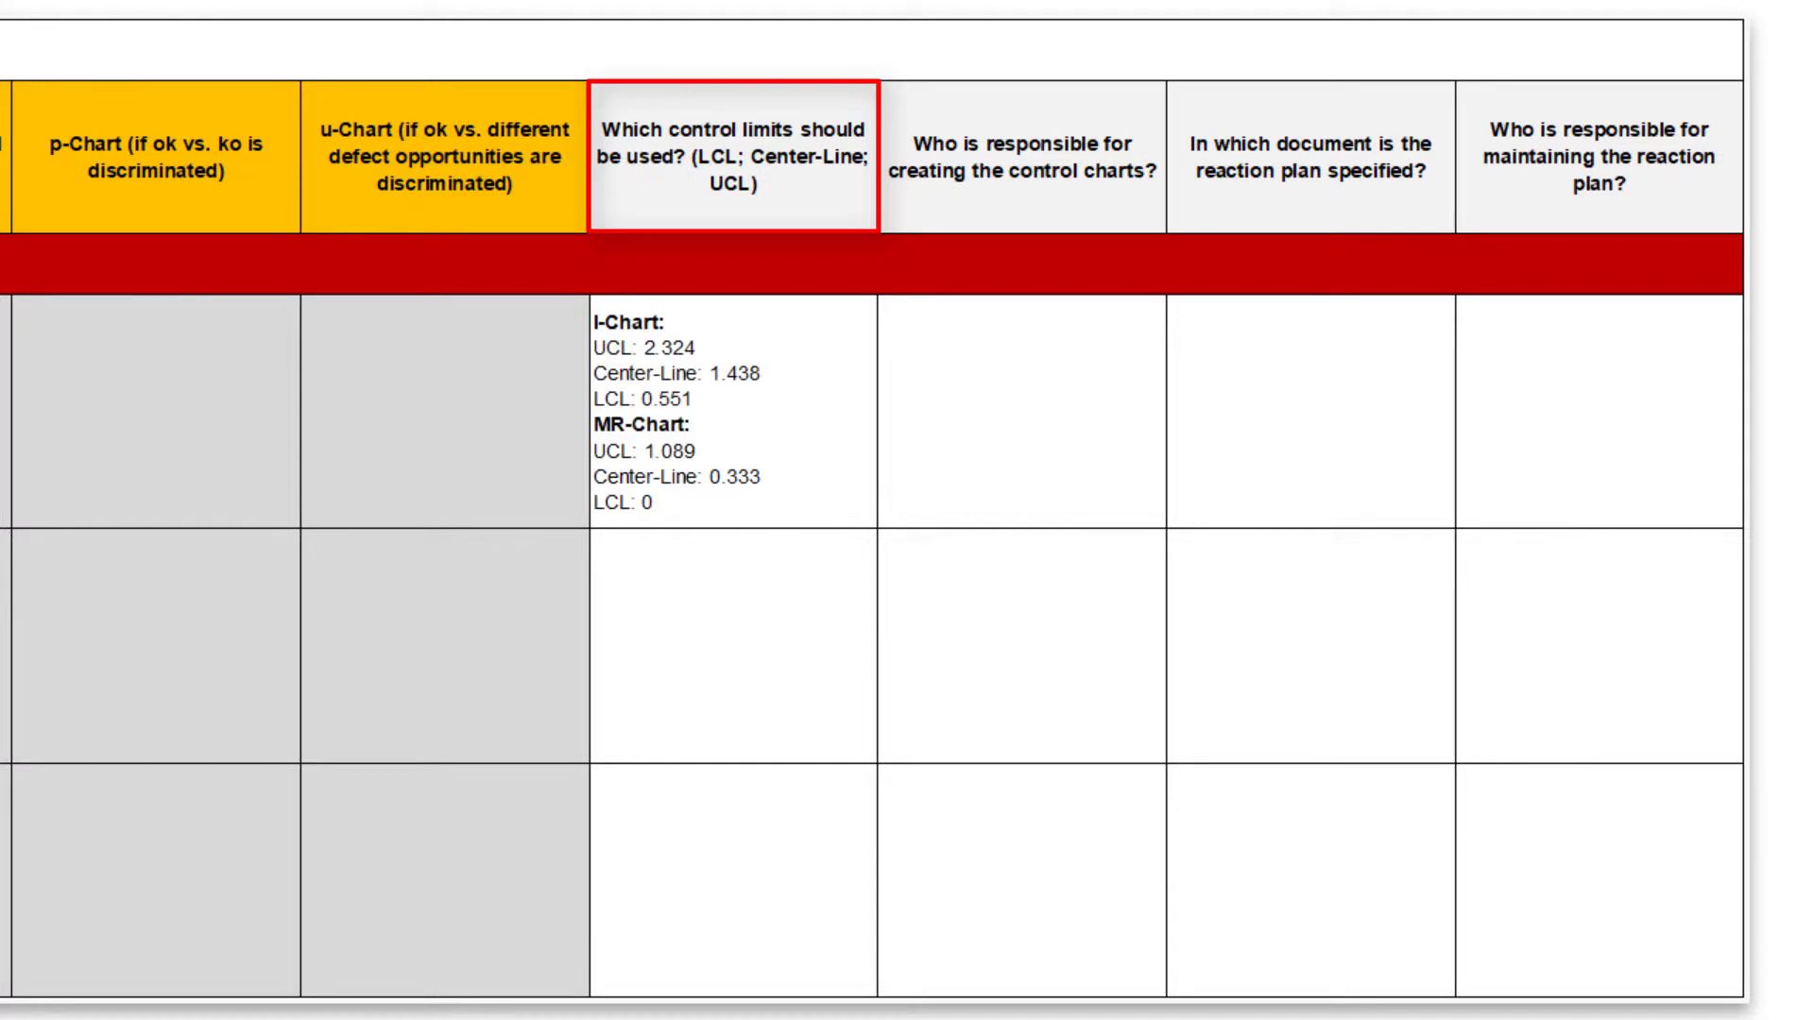
{"action": "left_click", "coordinate": [1022, 381]}
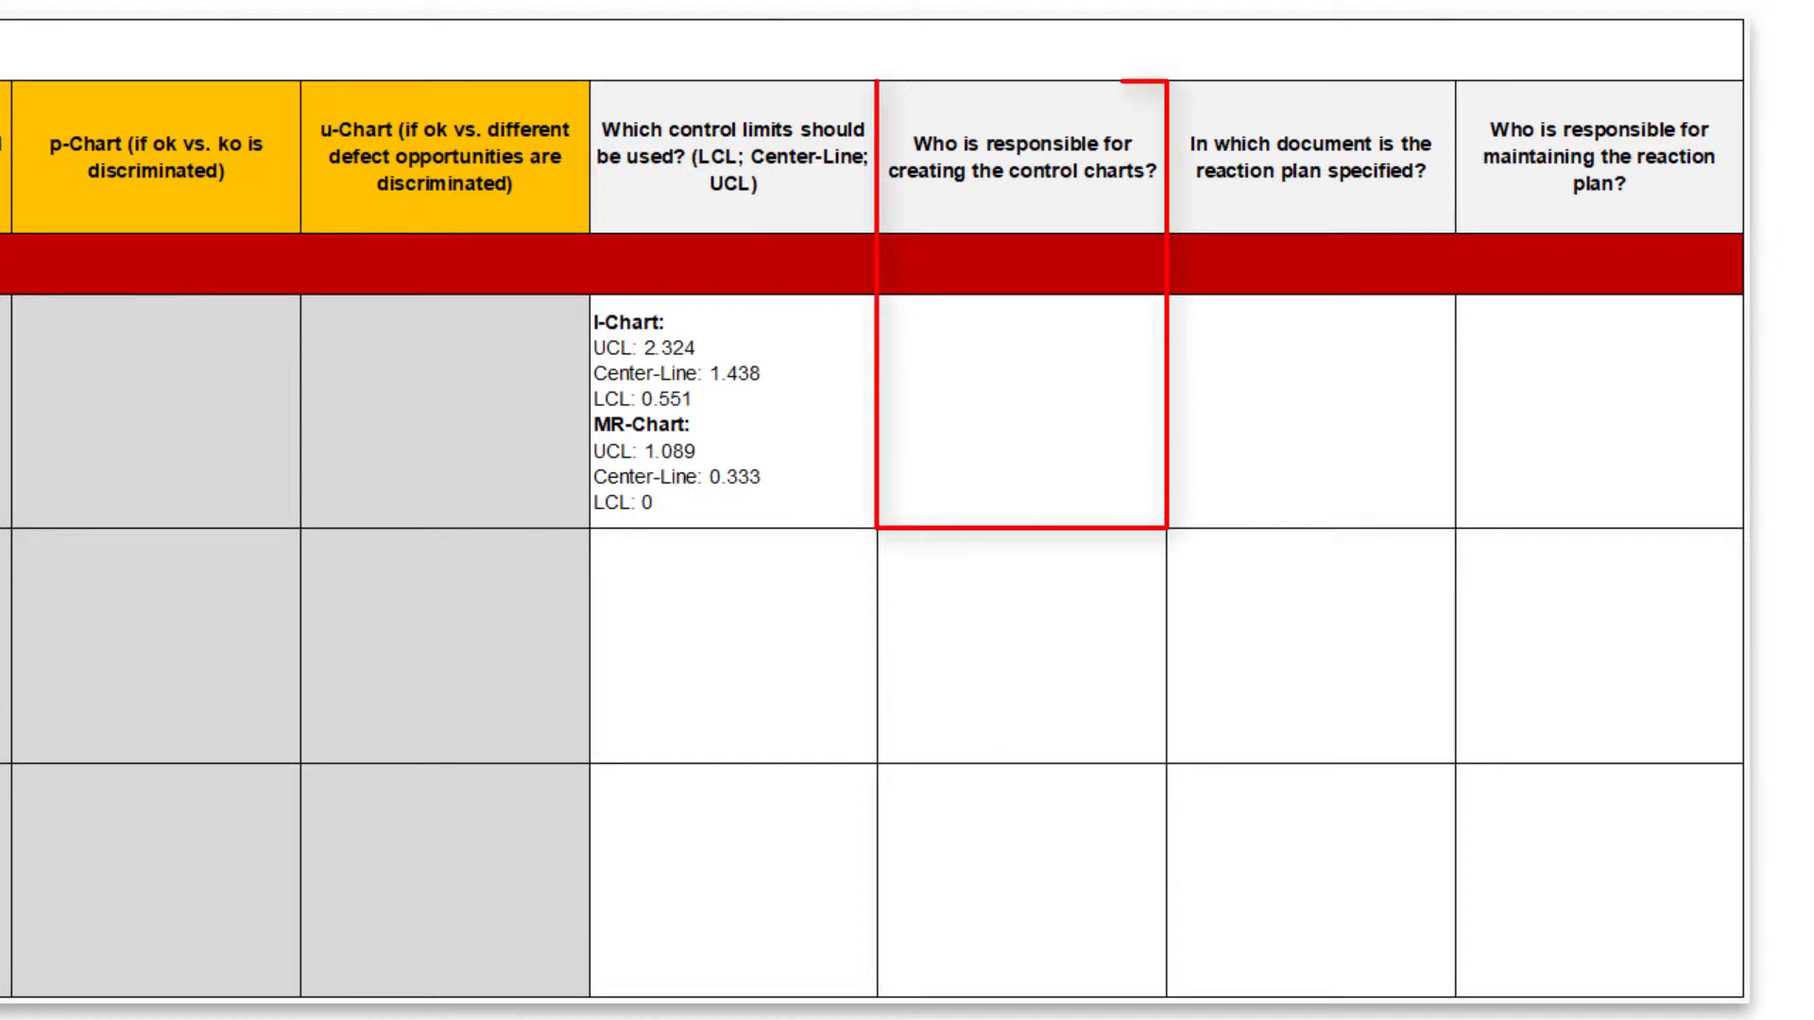
{"action": "type", "text": "Mrs X"}
{"action": "left_click", "coordinate": [1598, 410]}
{"action": "type", "text": "Mr Y"}
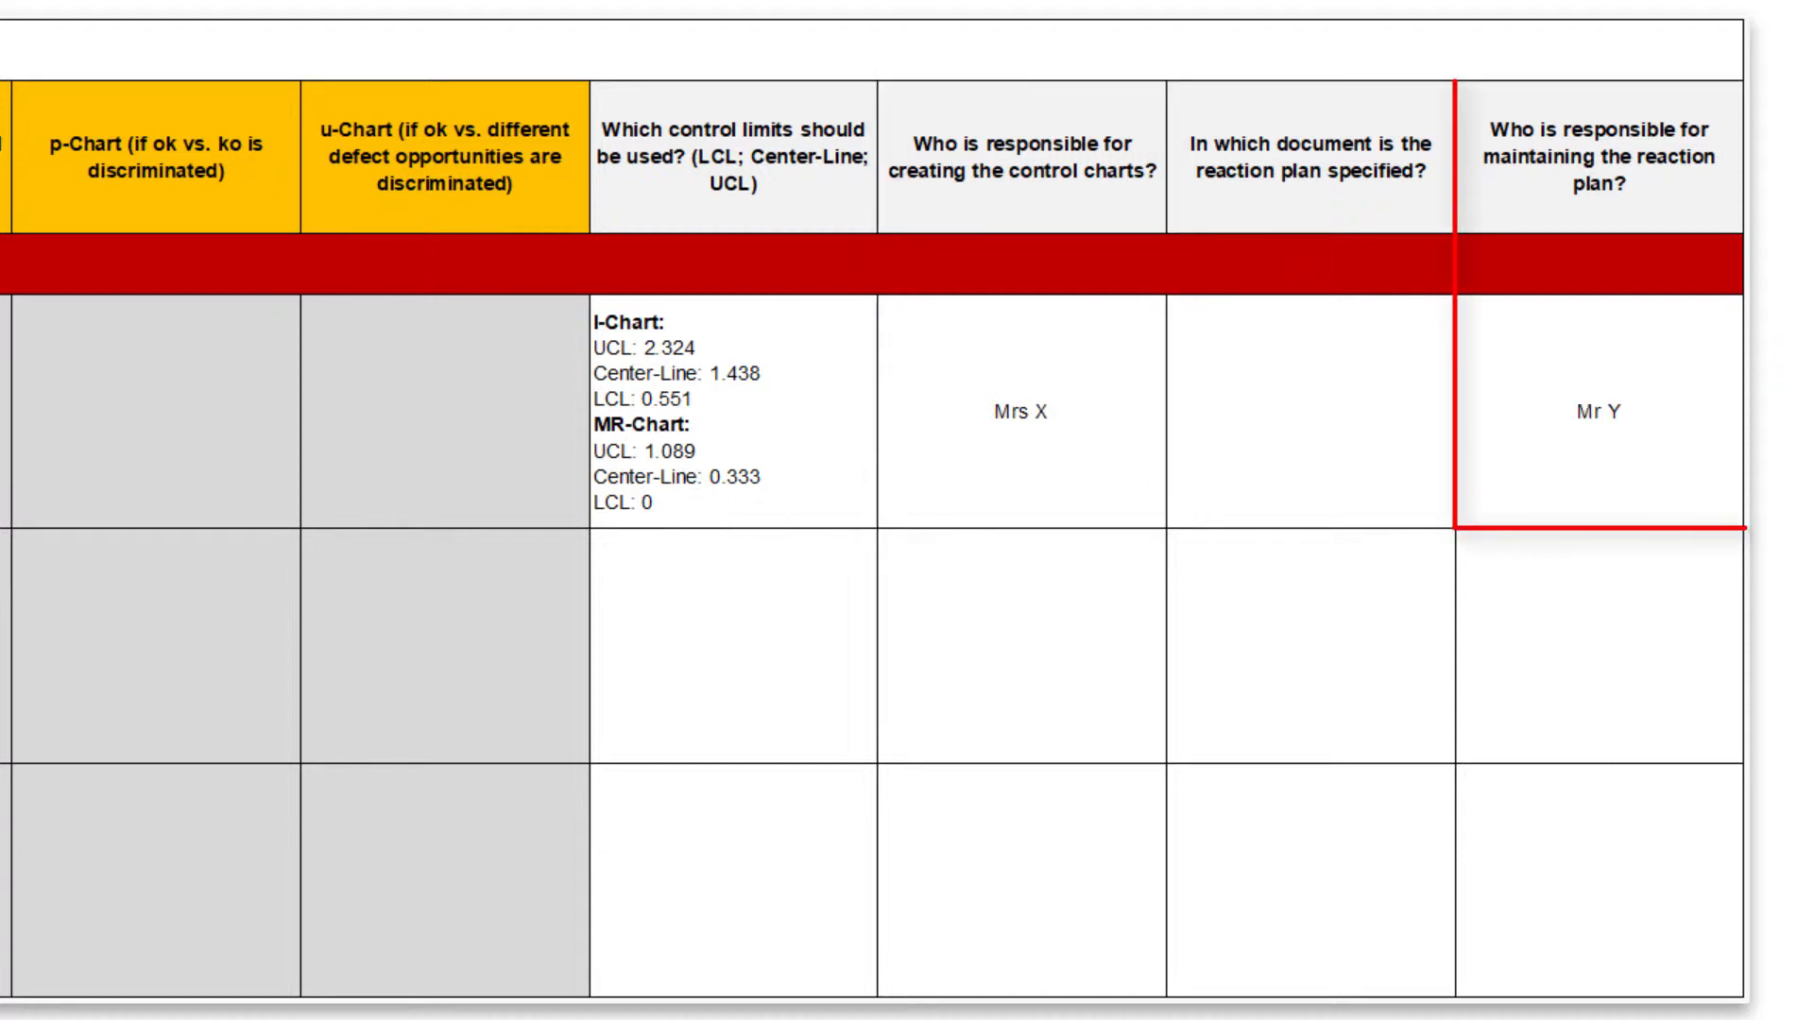
{"action": "type", "text": "Reaction-Plan.xlsx"}
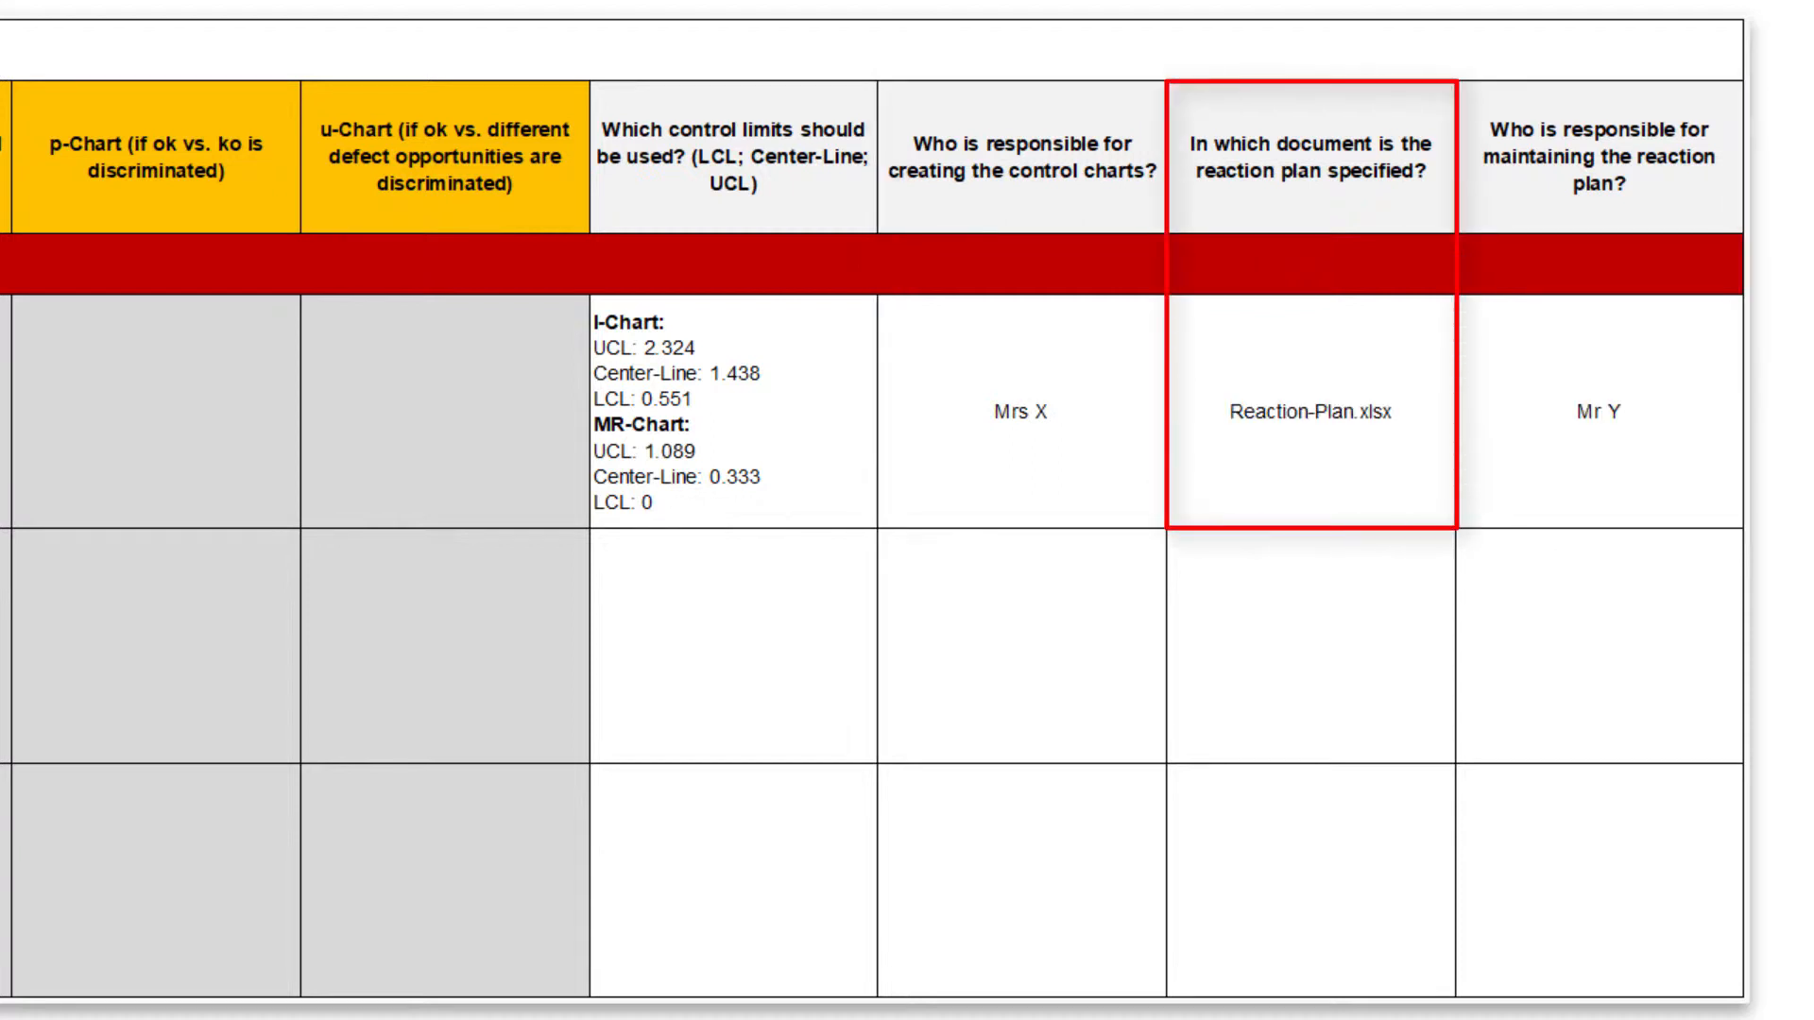